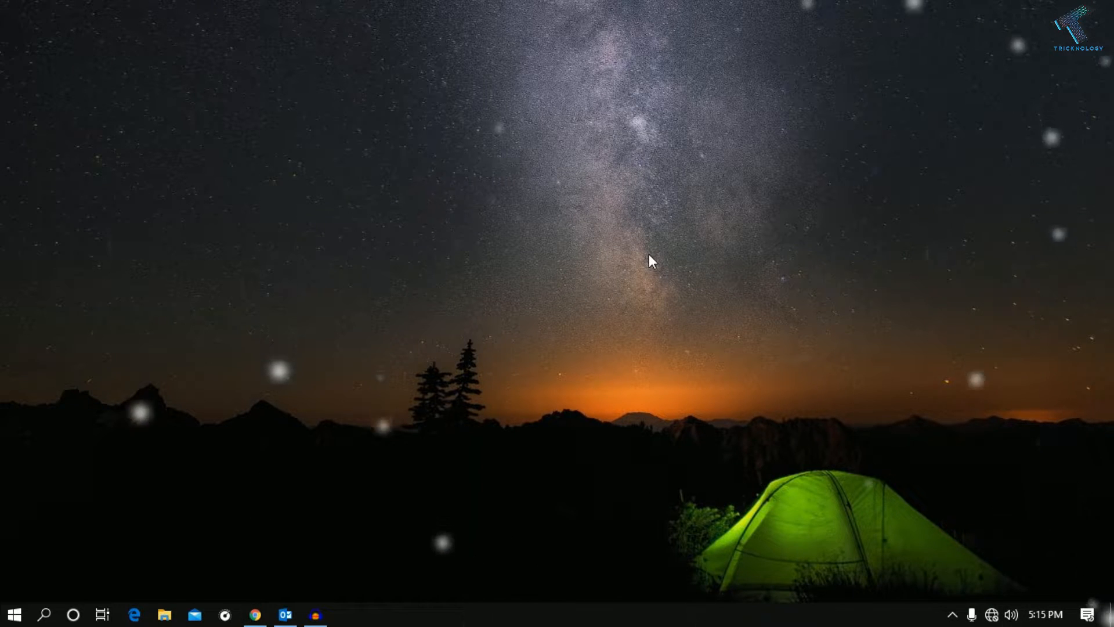
# Step: Launch Outlook from the taskbar and show the File backstage Account Information page
pyautogui.click(285, 615)
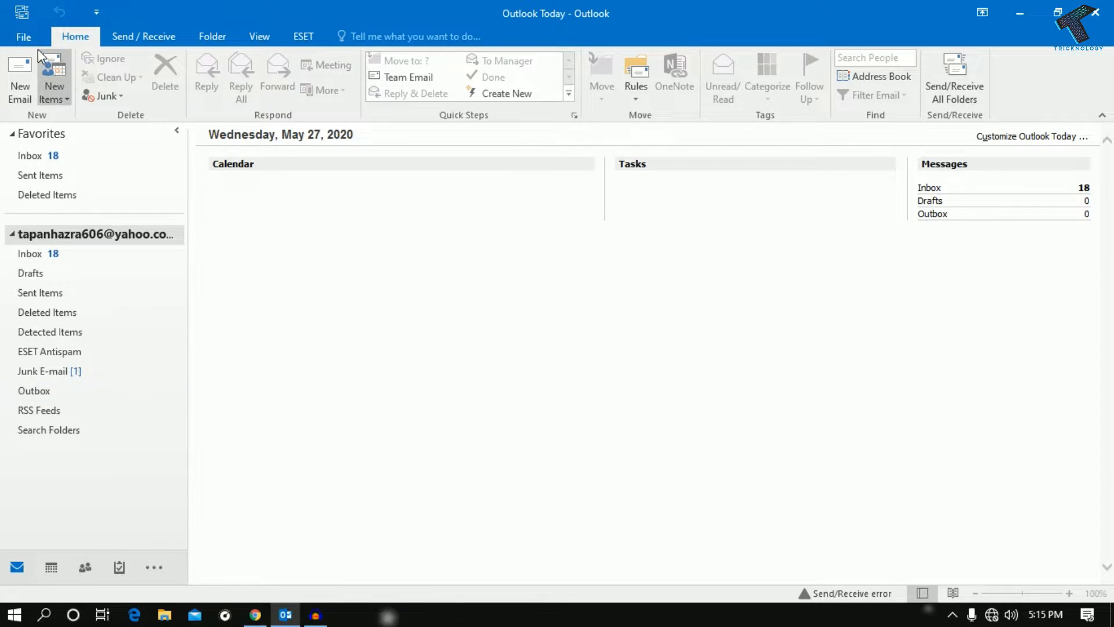
pyautogui.click(23, 36)
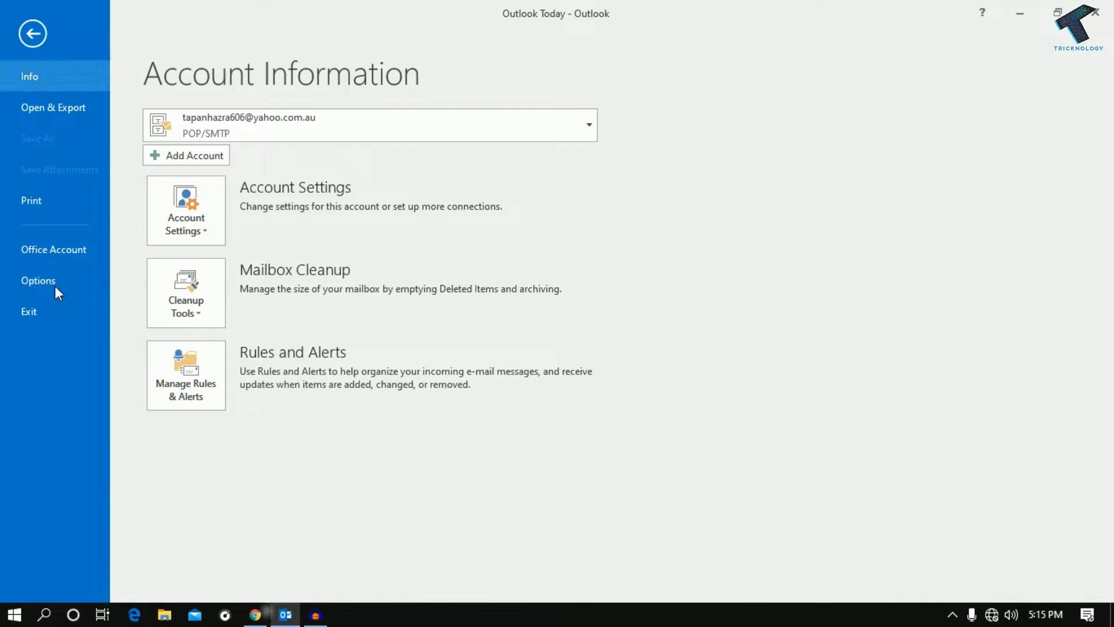
pyautogui.moveTo(38, 288)
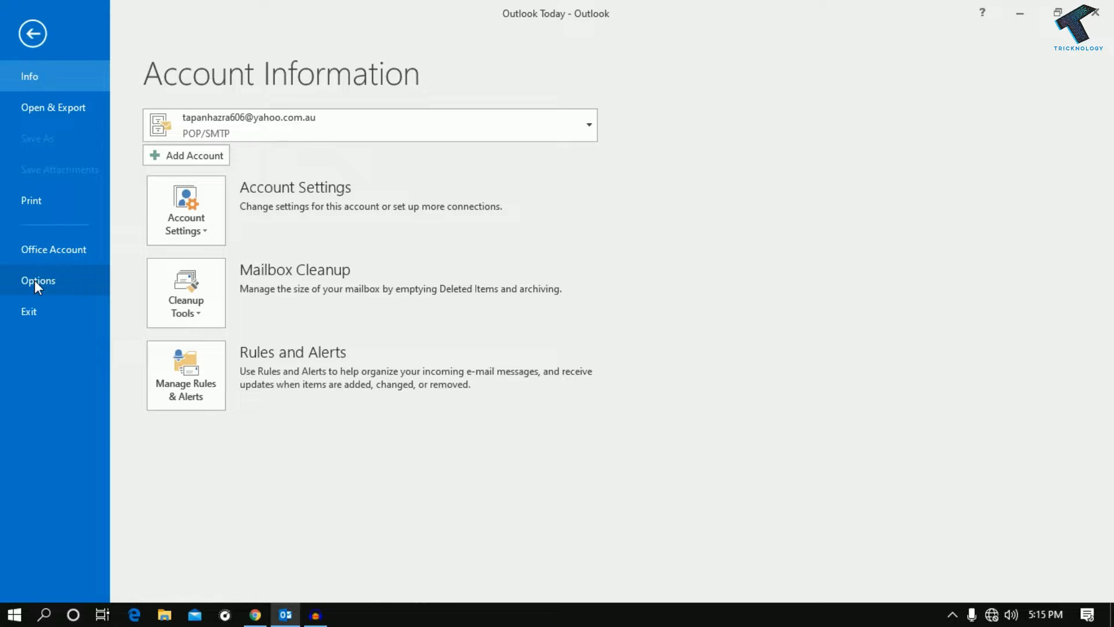
# Step: Bring up Outlook Options on the Trust Center section
pyautogui.click(38, 279)
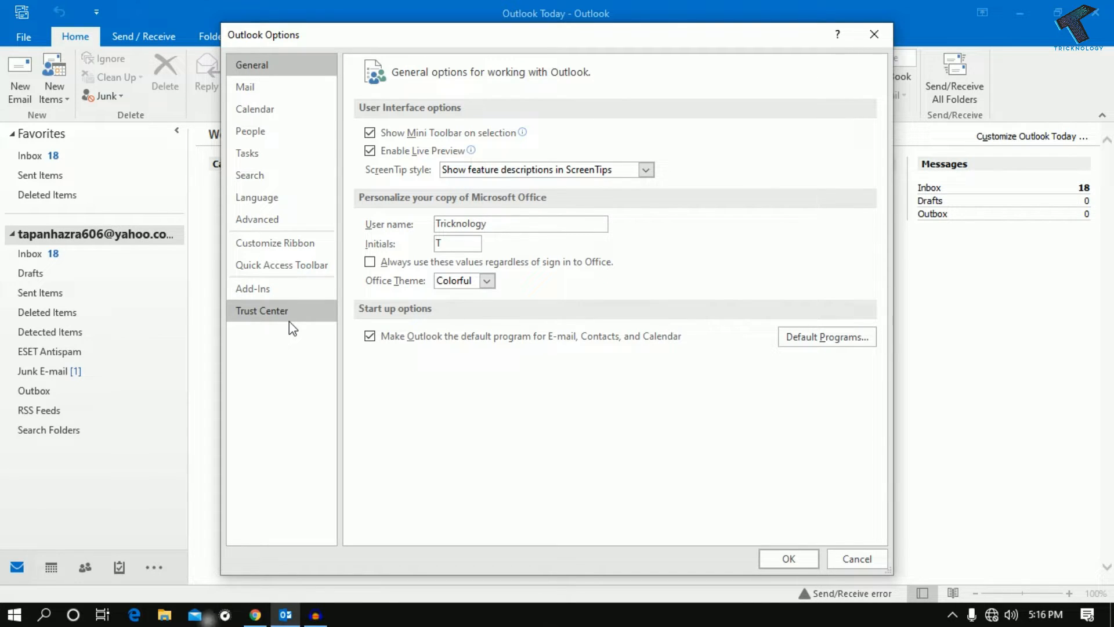
pyautogui.click(262, 311)
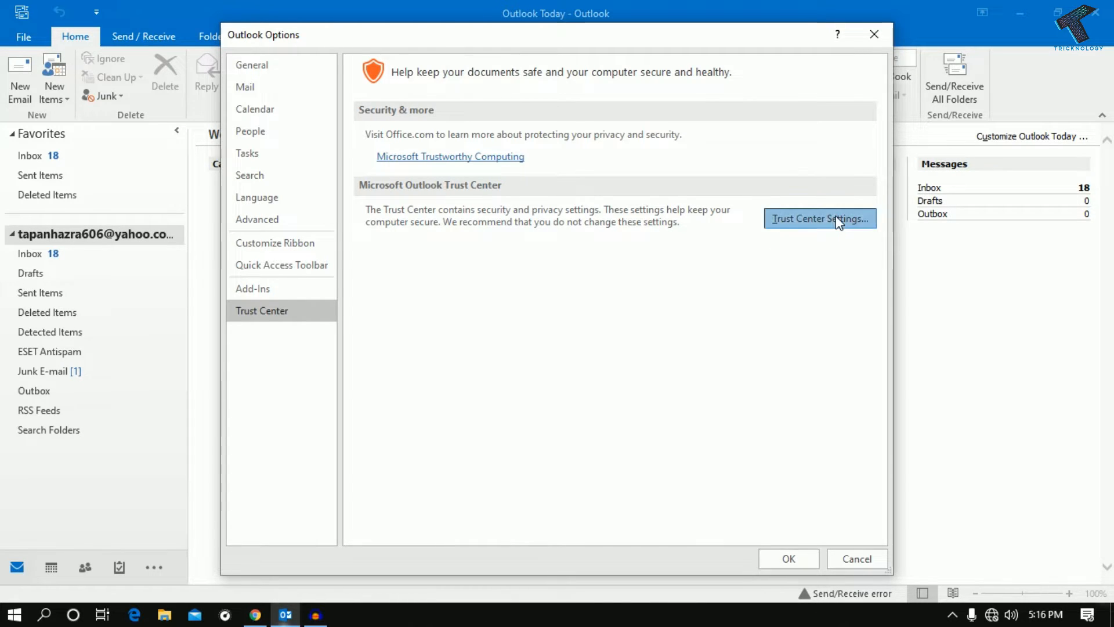
# Step: In Trust Center Automatic Download, untick then re-tick 'Don't download pictures automatically in HTML e-mail'
pyautogui.click(820, 218)
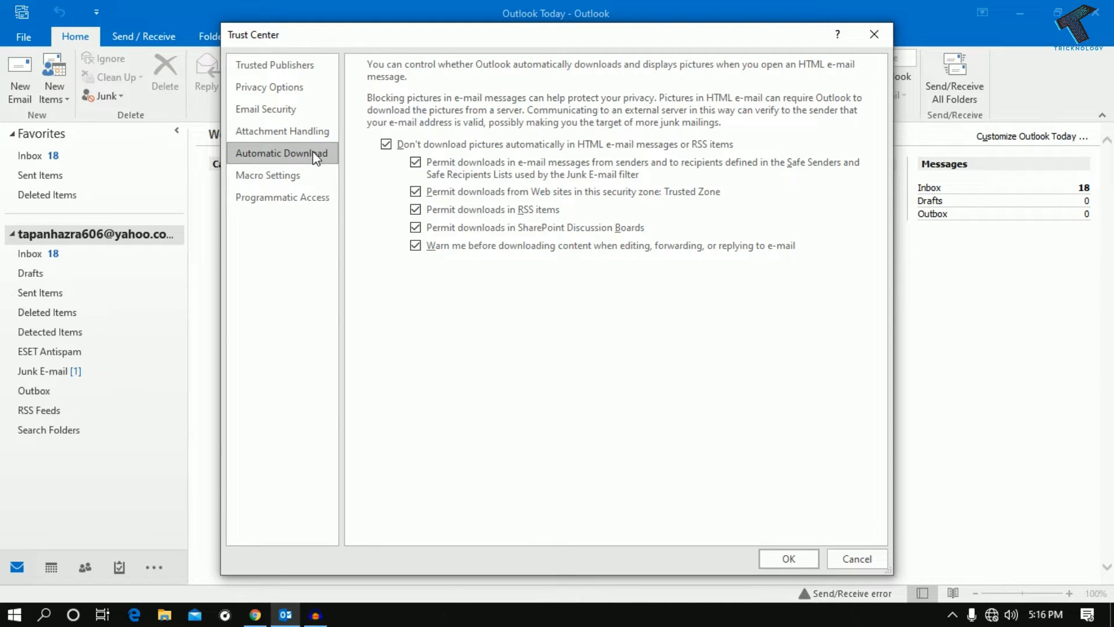
pyautogui.moveTo(350, 164)
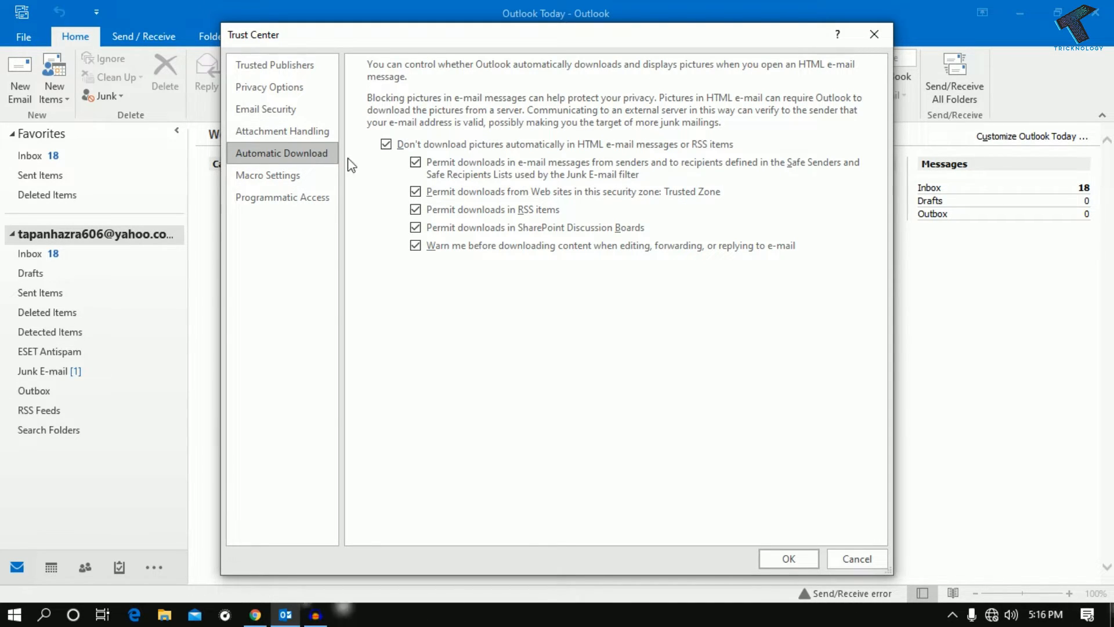
pyautogui.click(385, 144)
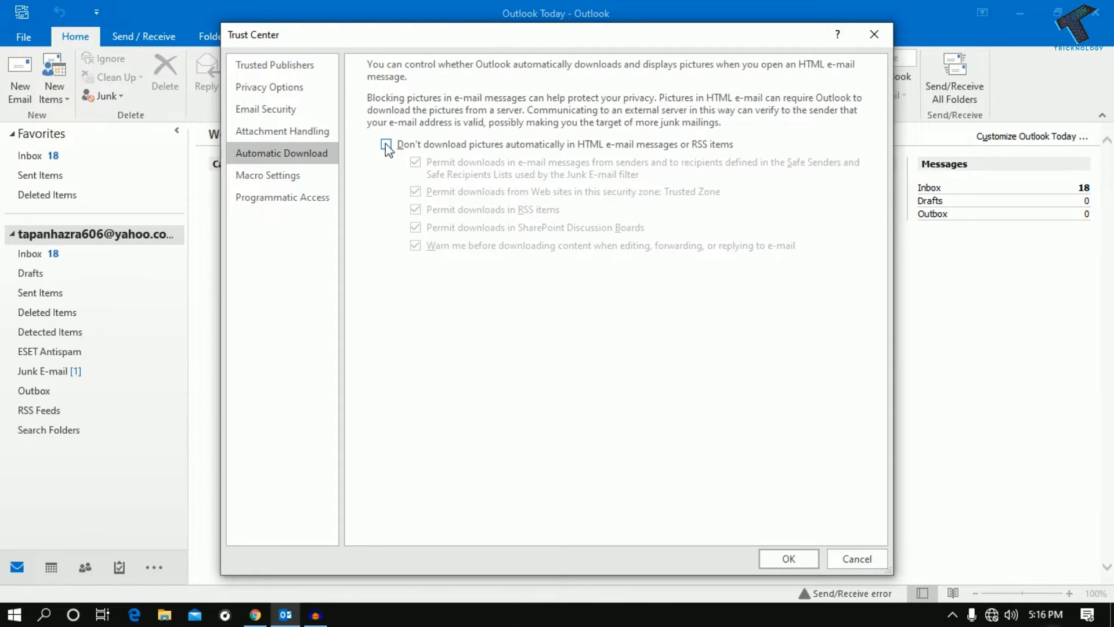
pyautogui.click(386, 145)
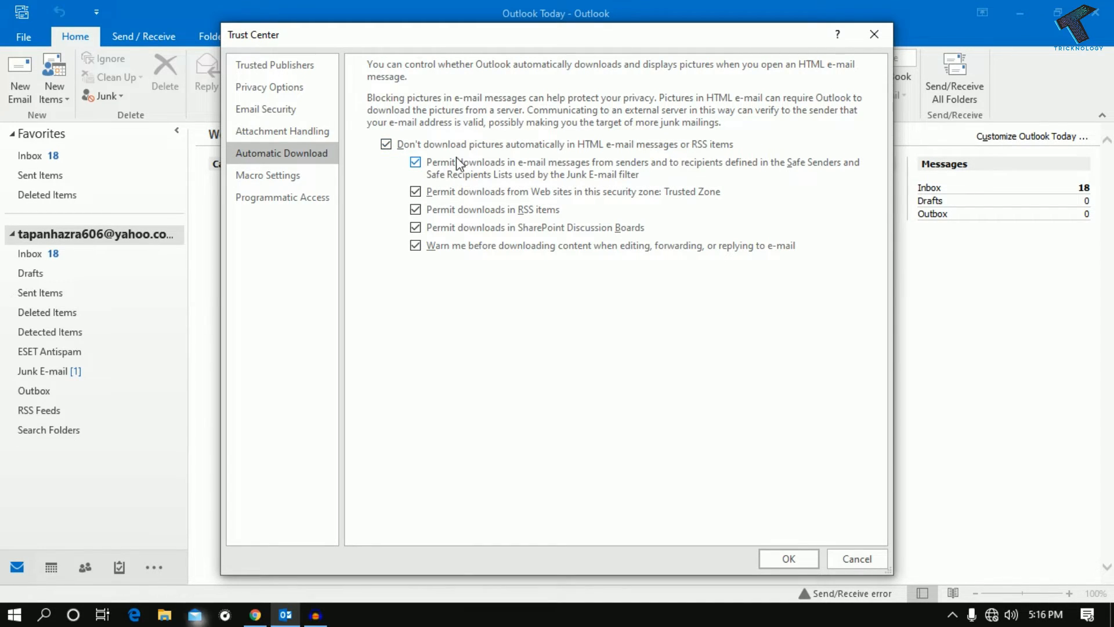